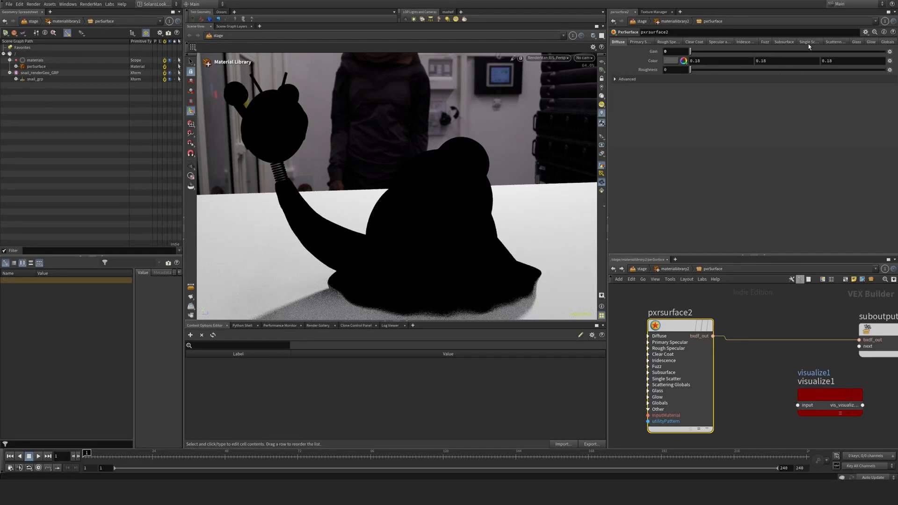
- Enable single scatter on pxrsurface2 with gain 1, mean free path 10 and an orange colour
click(807, 41)
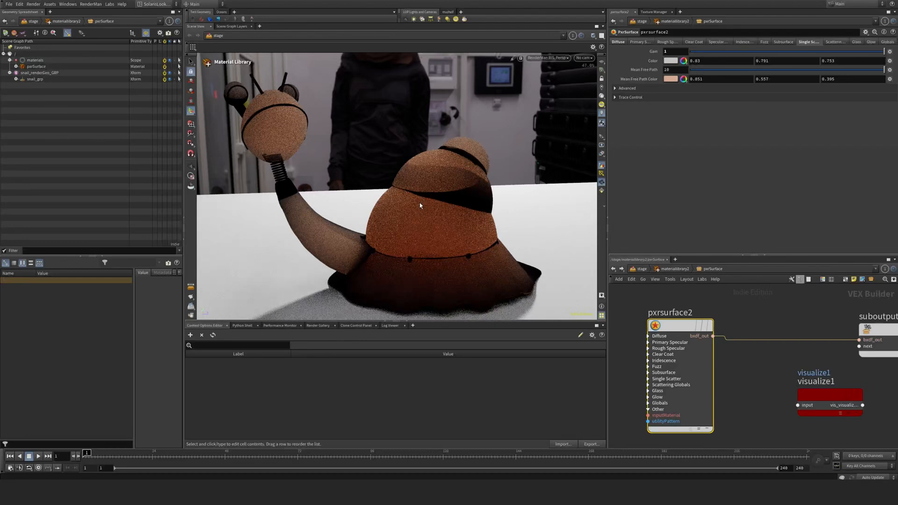
- Raise the mean free path colour's green channel from 0.557 to 0.617 for a paler tan
click(674, 61)
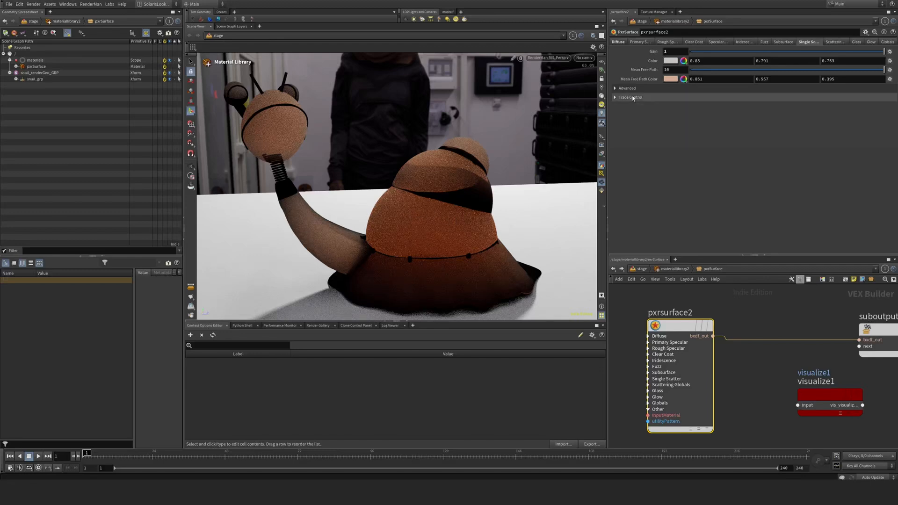
click(682, 78)
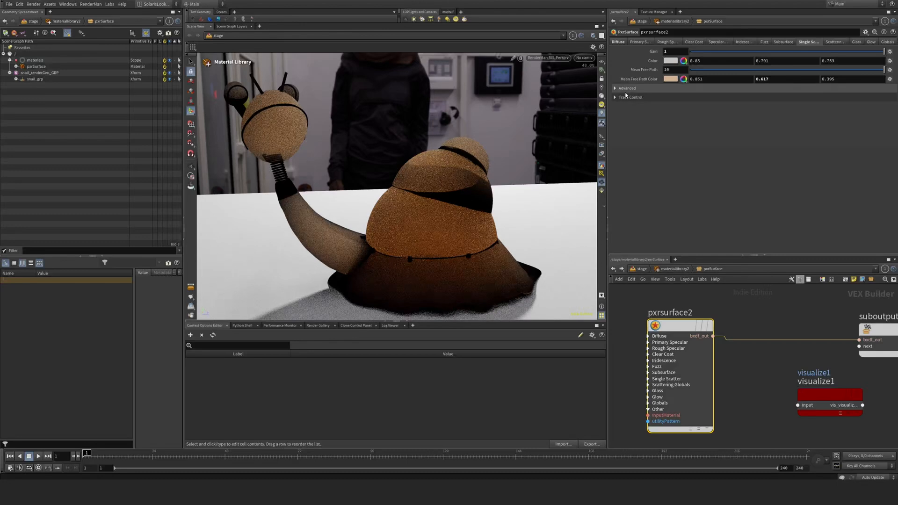
- Under Advanced single scatter, set Blur to 0.902 and Directionality to -0.192
click(626, 88)
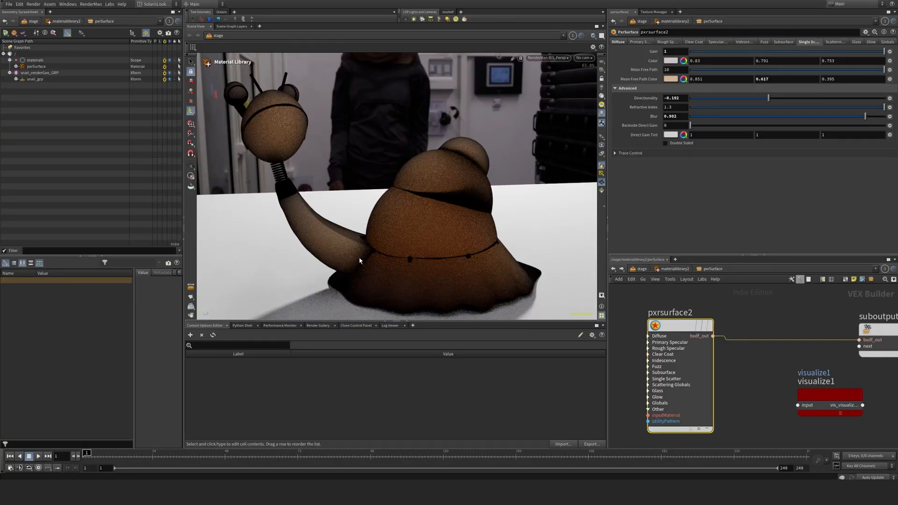
mouse_move(463, 200)
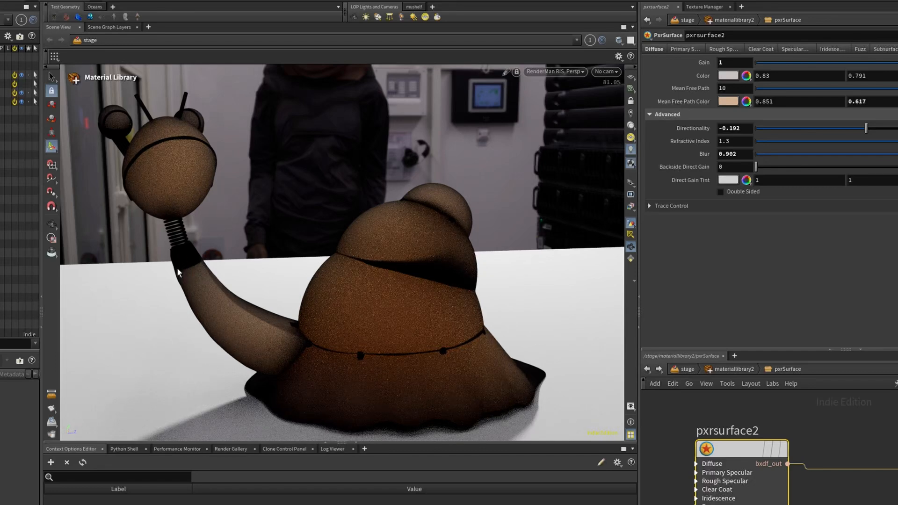
mouse_move(160, 281)
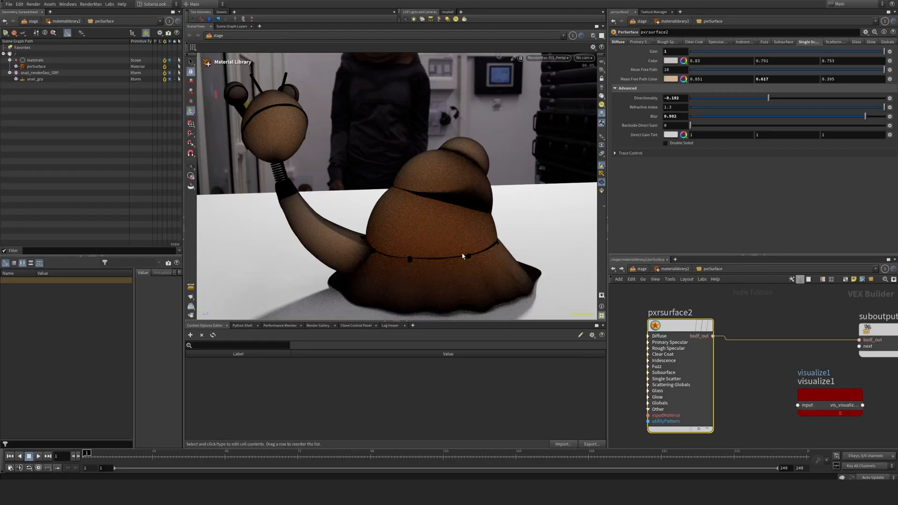
mouse_move(371, 158)
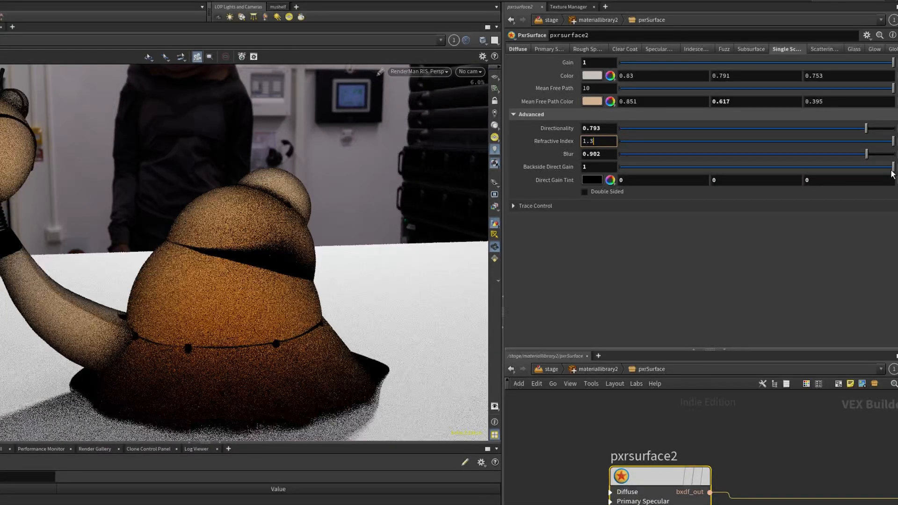
- Keep refractive index 1.3 and tint Direct Gain a muted red of about 0.398, 0.232, 0.232
click(598, 128)
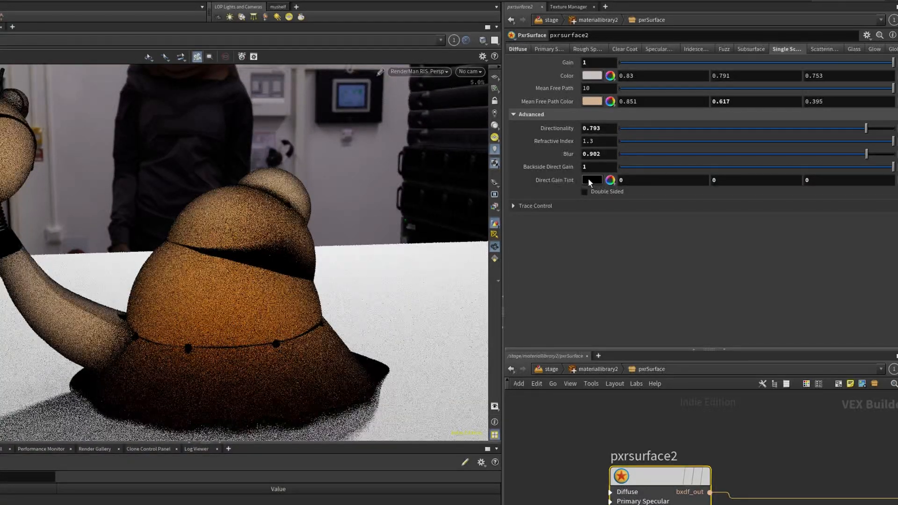
click(591, 179)
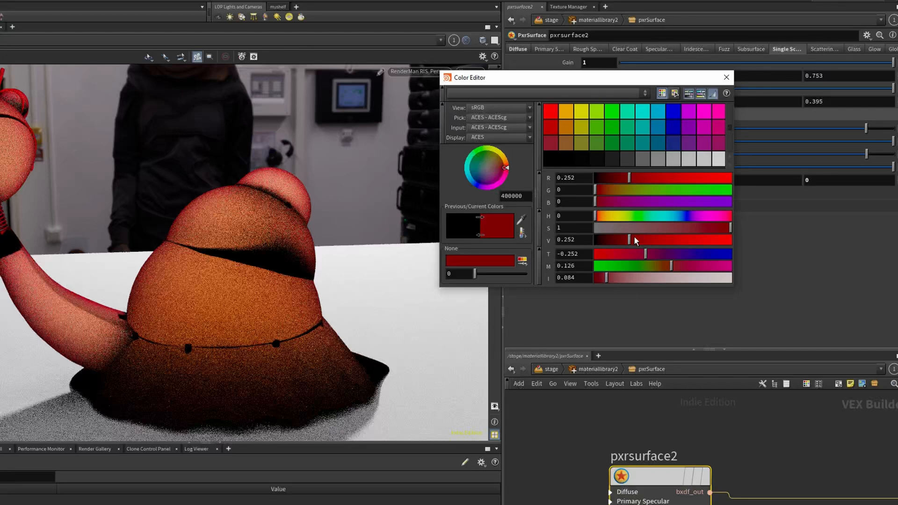
click(490, 167)
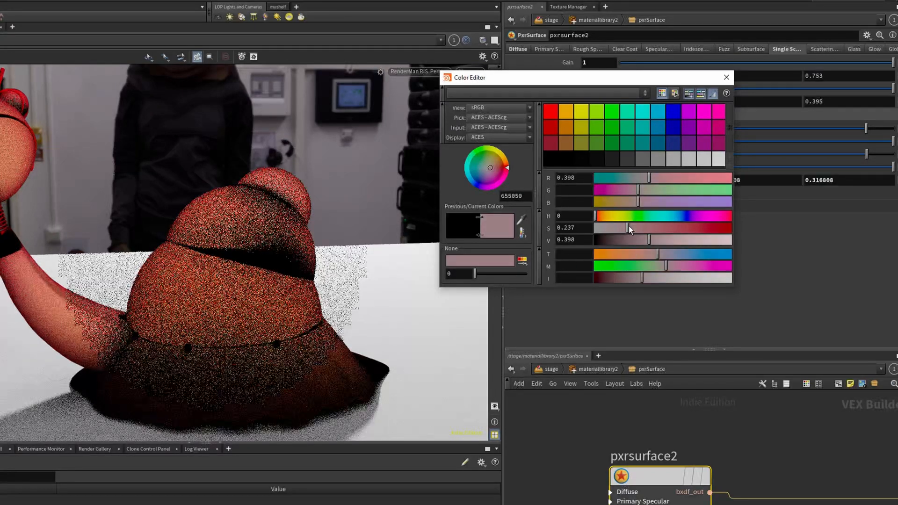
click(726, 77)
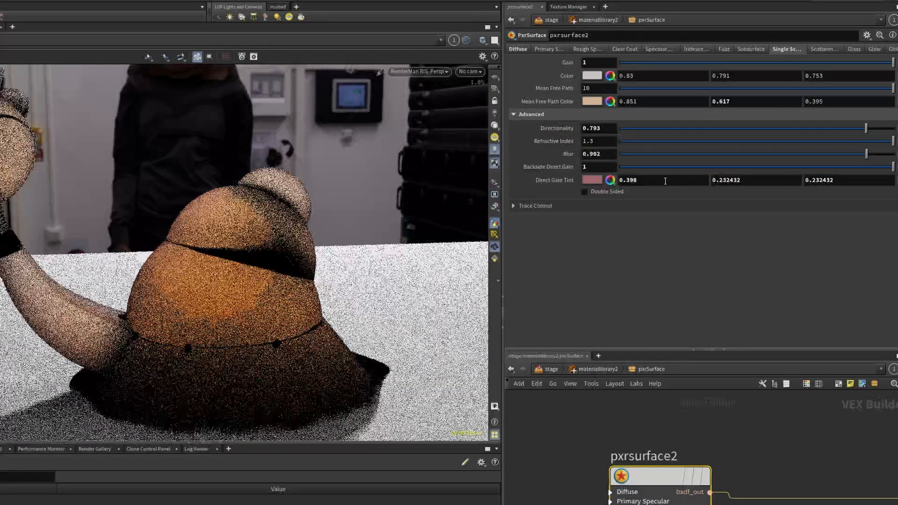